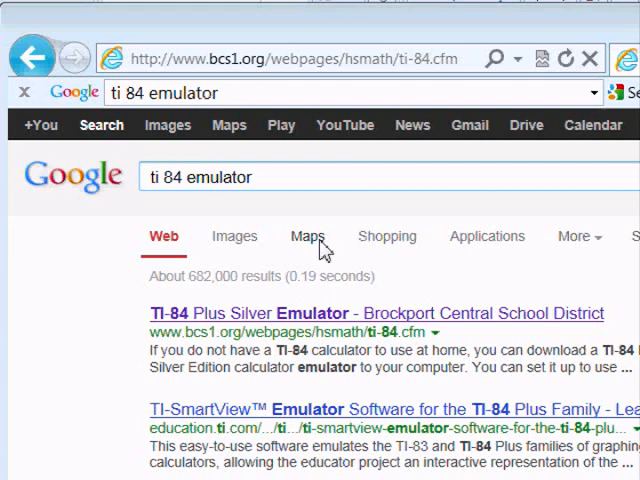
pyautogui.moveTo(318, 195)
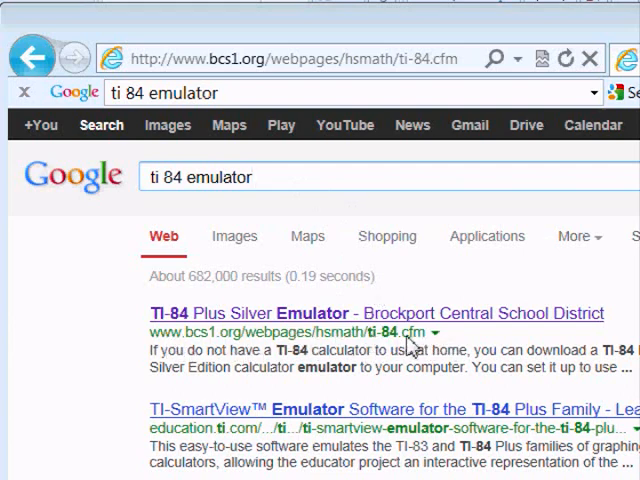
# - Open the 'TI-84 Plus Silver Emulator - Brockport Central School District' search result
pyautogui.click(378, 313)
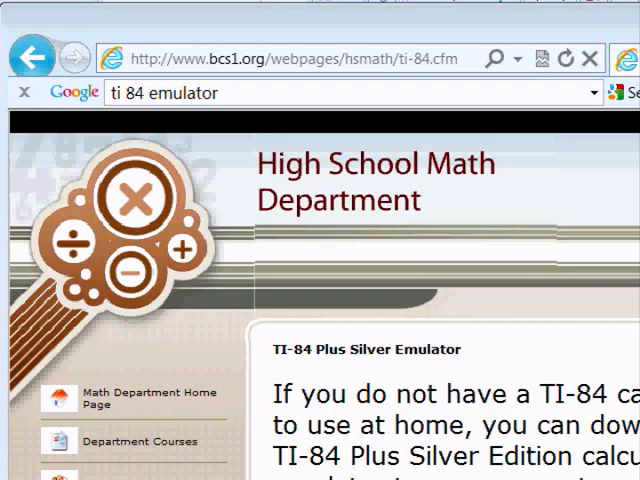
pyautogui.scroll(-3)
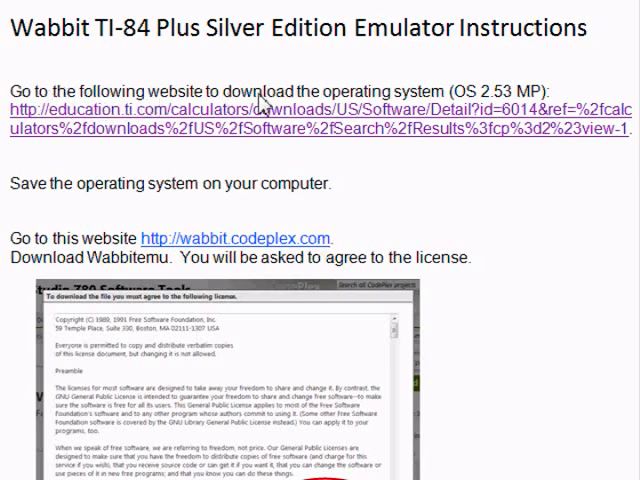
pyautogui.moveTo(485, 95)
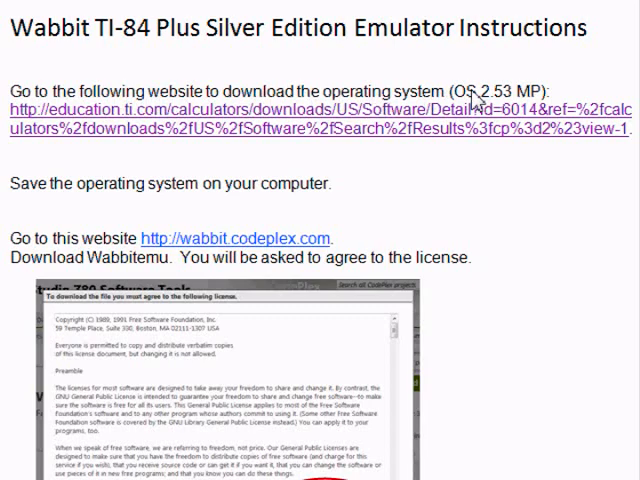
pyautogui.moveTo(405, 135)
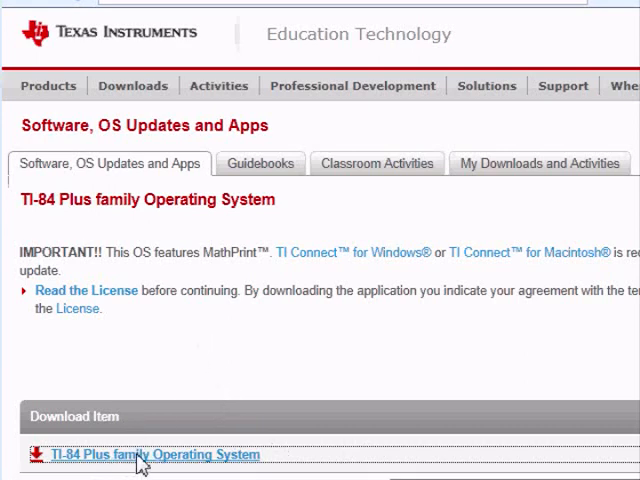
# - Download the TI-84 Plus family Operating System from the TI download page
pyautogui.click(154, 454)
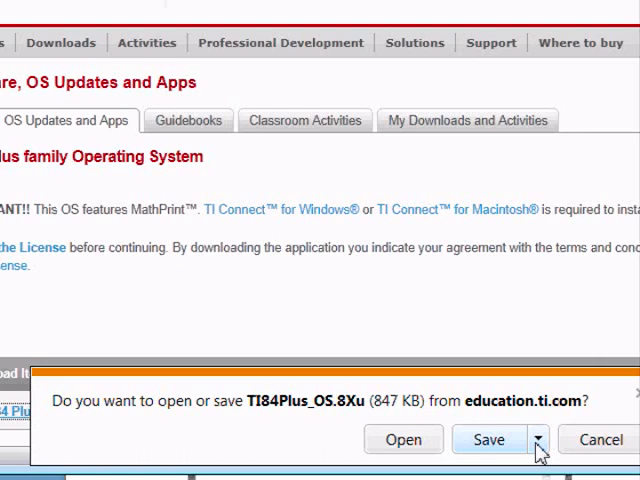
# - Save TI84Plus_OS.8Xu via Save as, replacing the existing copy
pyautogui.click(537, 440)
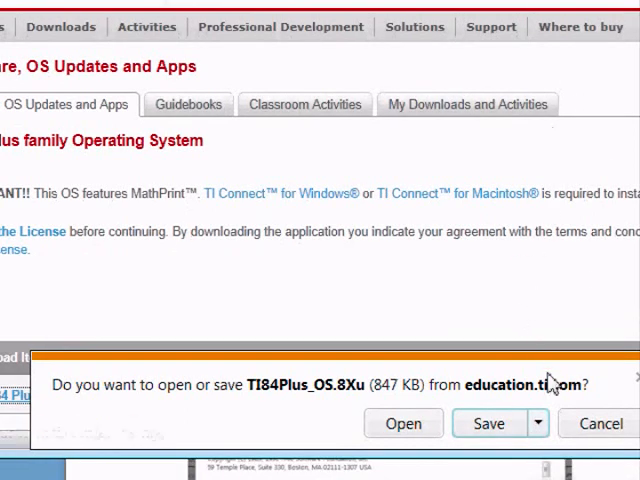
pyautogui.click(489, 423)
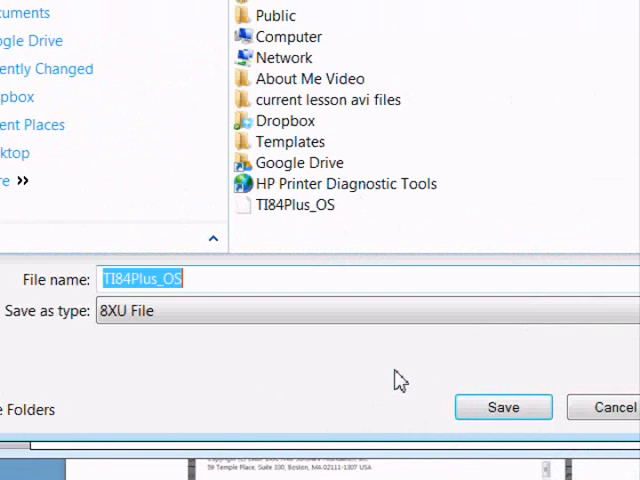
pyautogui.moveTo(40, 124)
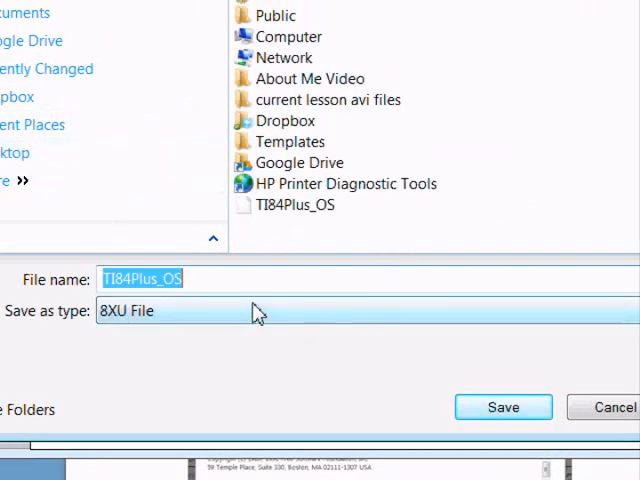
pyautogui.click(503, 407)
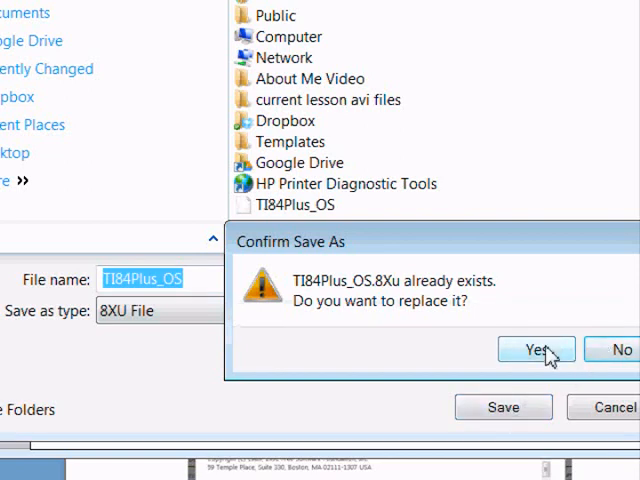
pyautogui.click(537, 349)
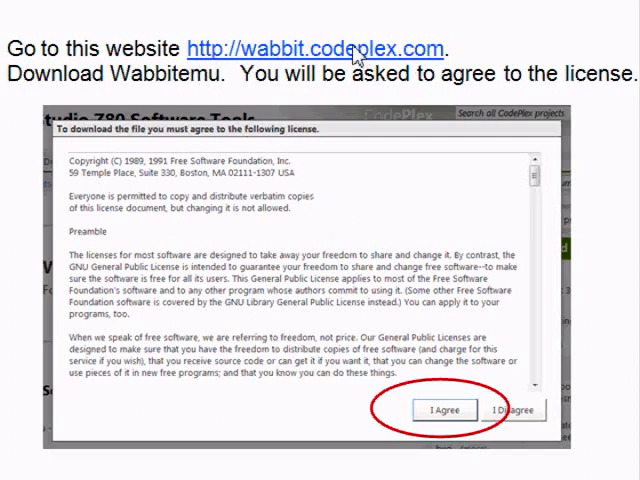
pyautogui.moveTo(137, 93)
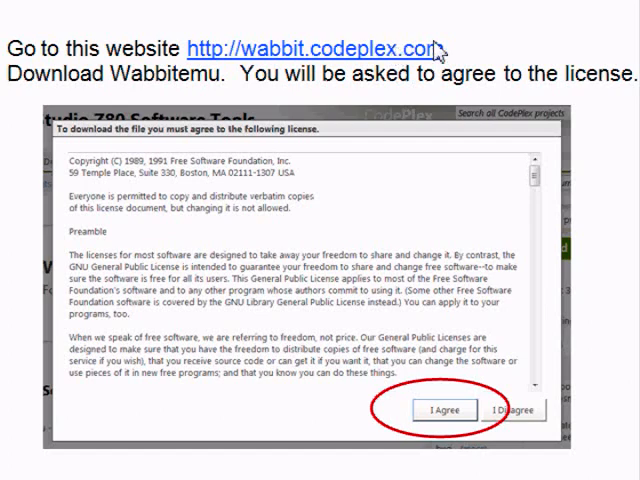
pyautogui.moveTo(155, 90)
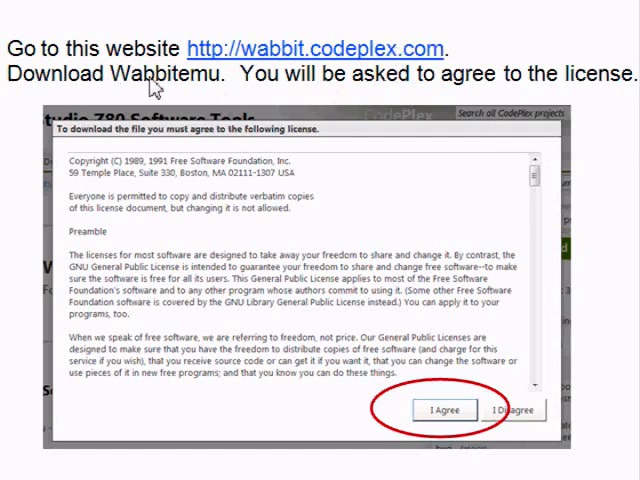
# - Open wabbit.codeplex.com and start downloading Wabbitemu.exe (2.53 MB)
pyautogui.click(439, 412)
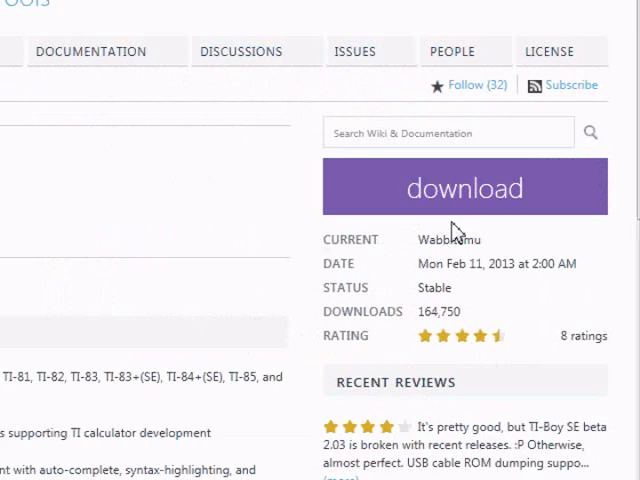
pyautogui.moveTo(464, 204)
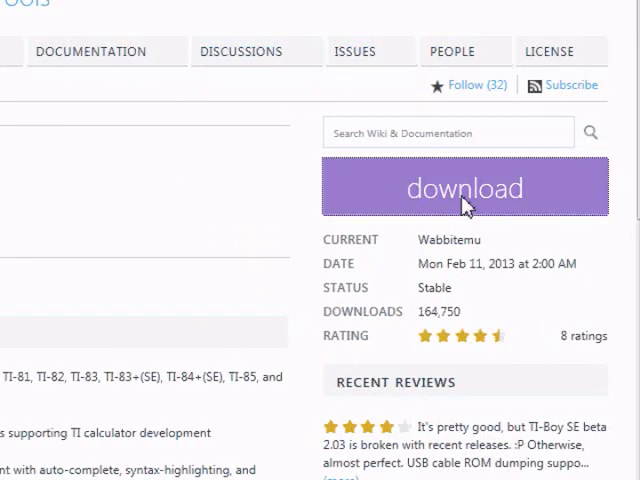
pyautogui.click(464, 188)
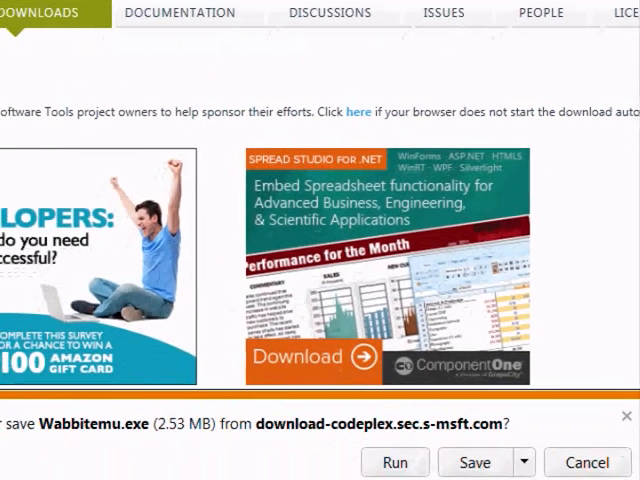
# - Save Wabbitemu.exe to the desktop
pyautogui.scroll(-3)
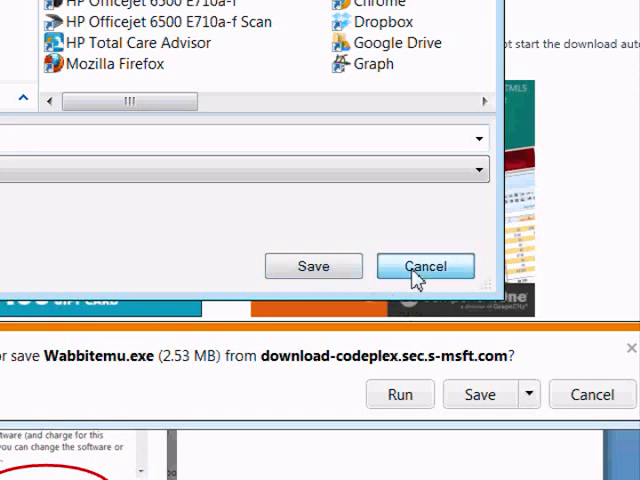
pyautogui.click(424, 265)
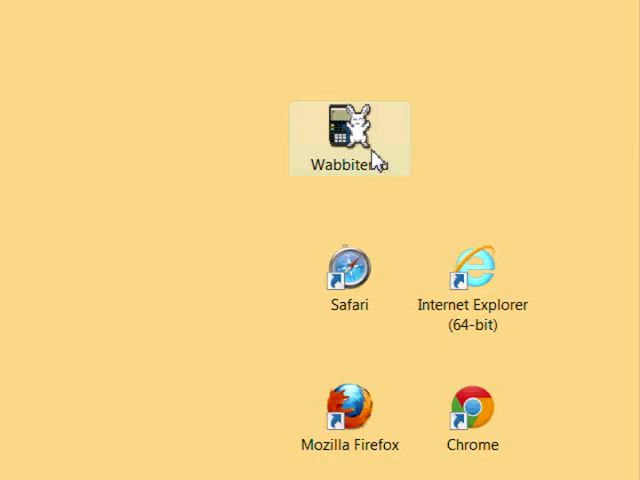
# - Launch the desktop Wabbitemu icon and allow it past the Security Warning
pyautogui.doubleClick(348, 125)
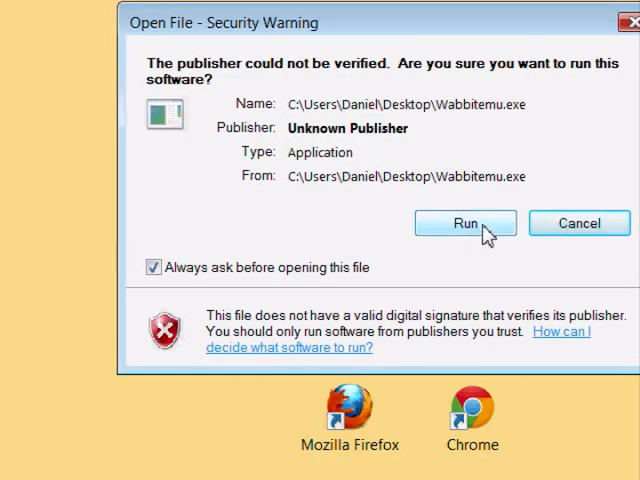
pyautogui.click(464, 223)
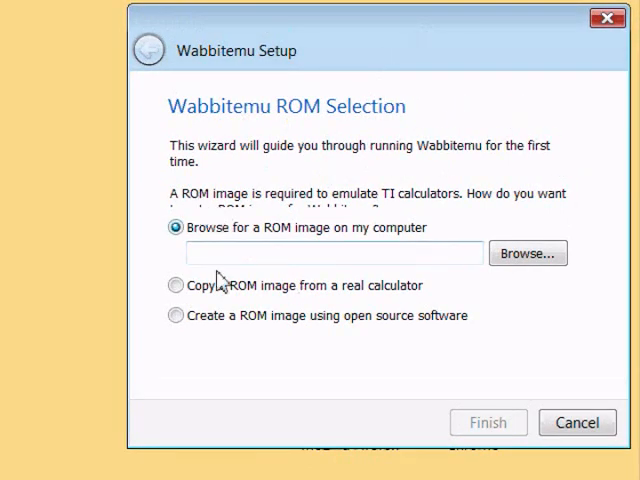
# - Pick 'Create a ROM image using open source software' and TI-84 Plus, advancing to OS Selection
pyautogui.click(176, 315)
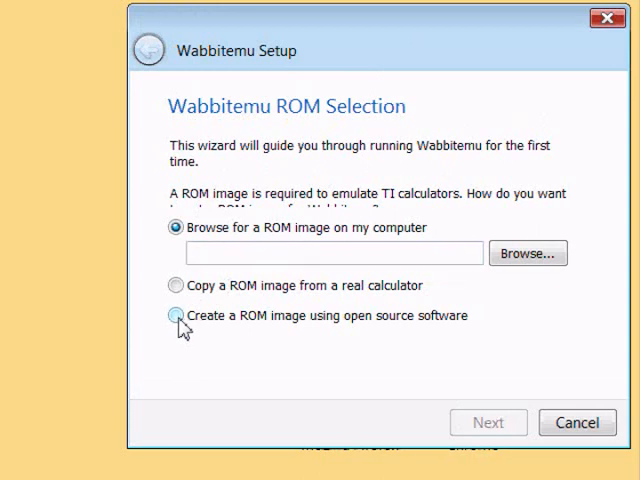
pyautogui.click(177, 315)
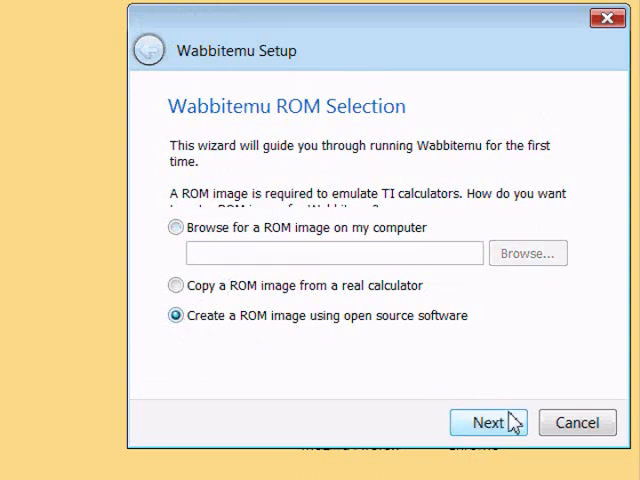
pyautogui.click(489, 422)
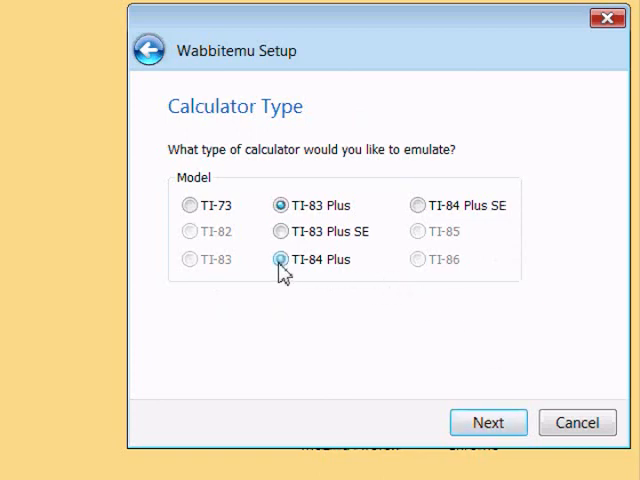
pyautogui.click(282, 259)
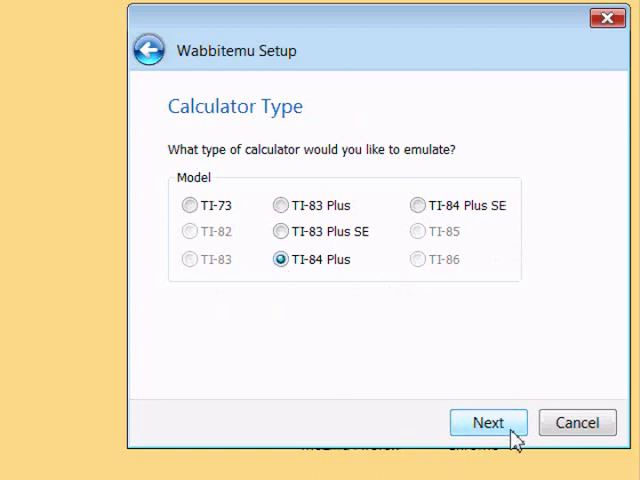
pyautogui.click(488, 422)
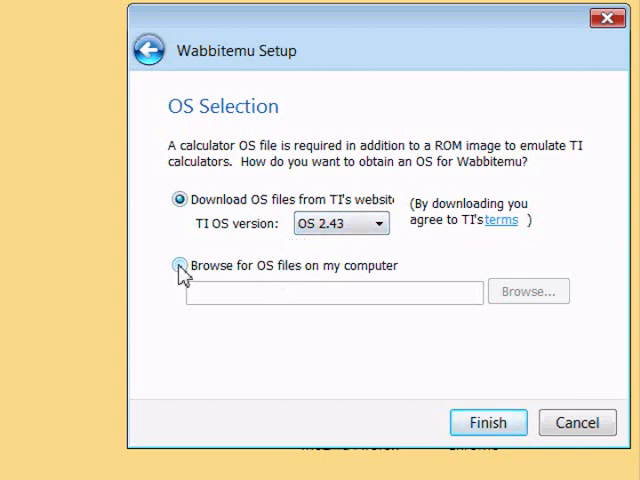
# - Browse to TI84Plus_OS as the OS file and finish the wizard
pyautogui.click(180, 265)
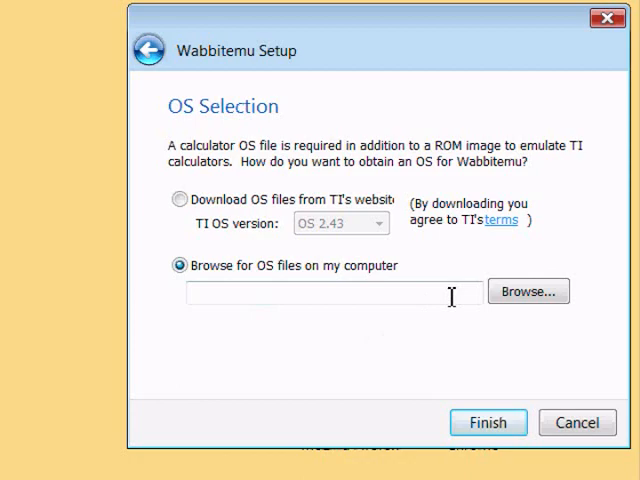
pyautogui.click(528, 291)
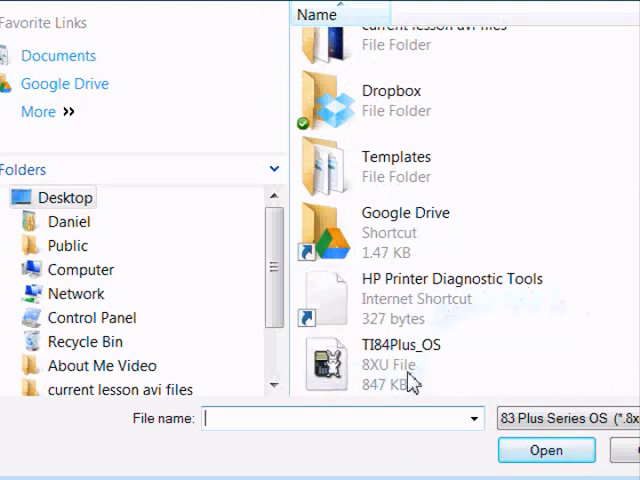
pyautogui.click(400, 360)
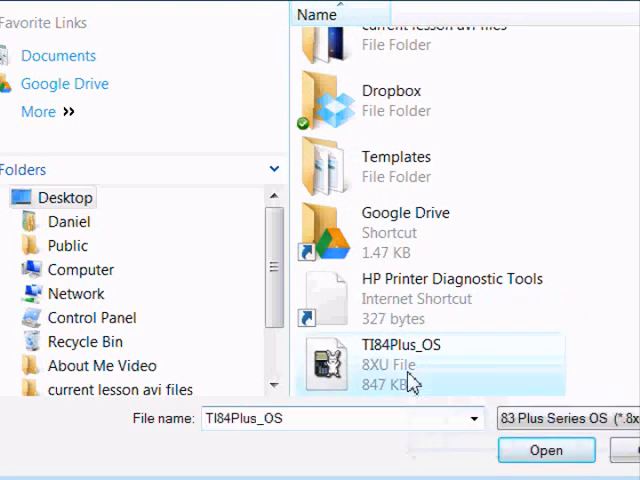
pyautogui.click(546, 450)
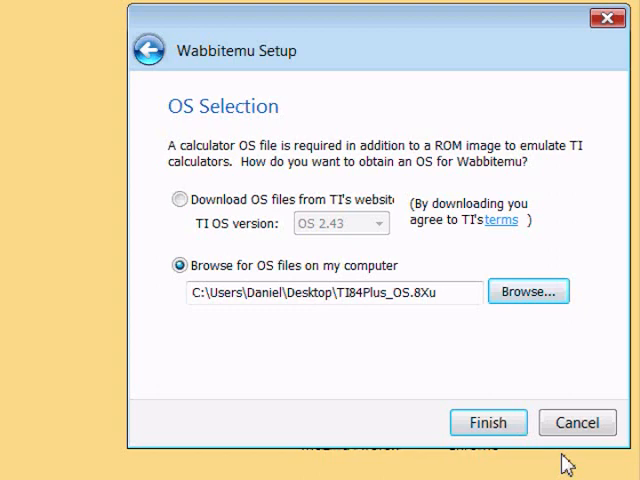
pyautogui.click(527, 291)
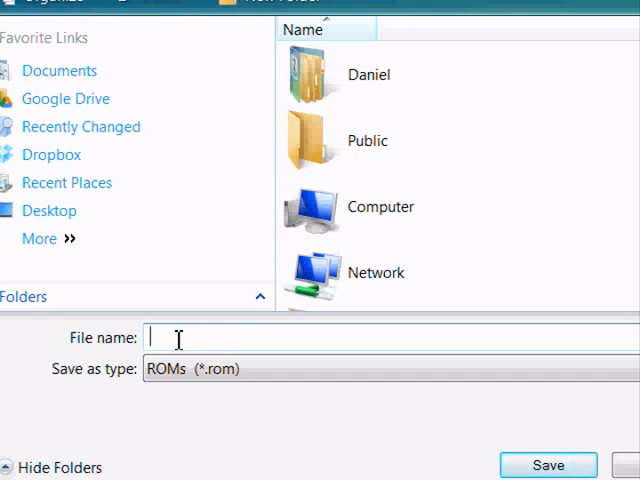
# - Enter 'ti8' as the ROM file name
pyautogui.write('ti8')
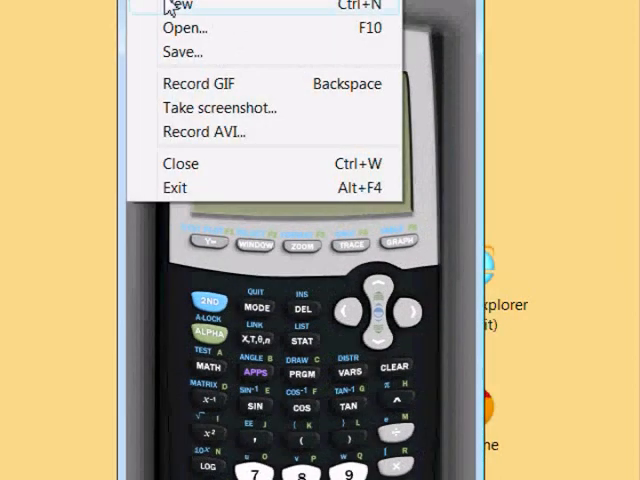
# - Open a second TI-84 Plus calculator window with File > New
pyautogui.click(178, 7)
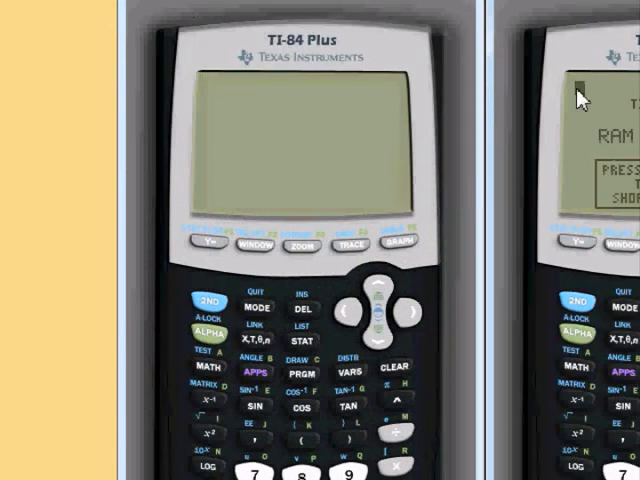